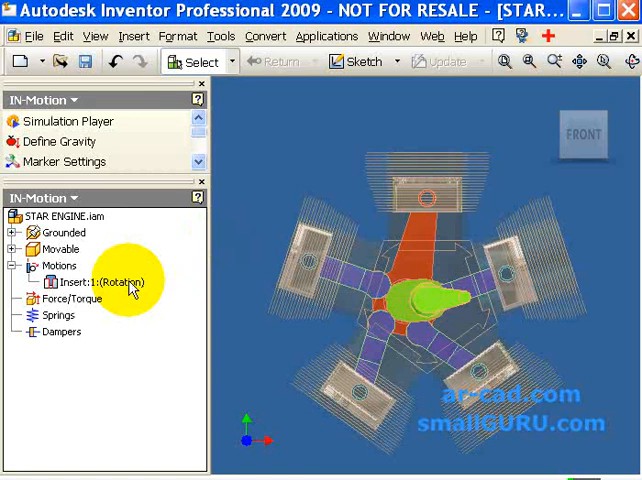
Open the context menu for the Insert:1 rotation motion under Motions.
{"action": "right_click", "coordinate": [95, 283]}
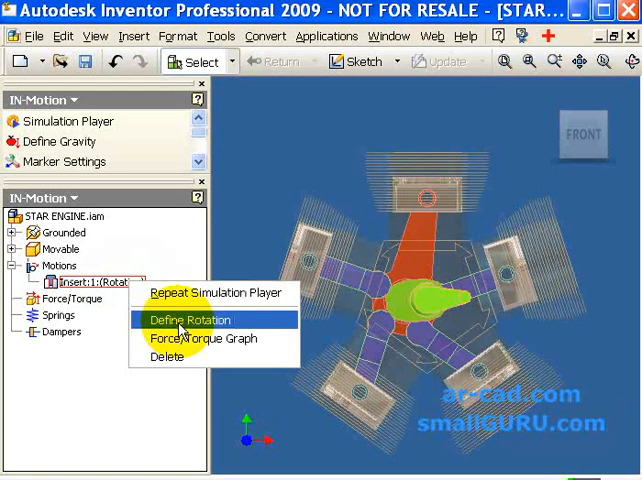
Define the crank rotation as oscillatory: frequency 1 Hz, amplitude 180°, initial offset 0.
{"action": "left_click", "coordinate": [189, 320]}
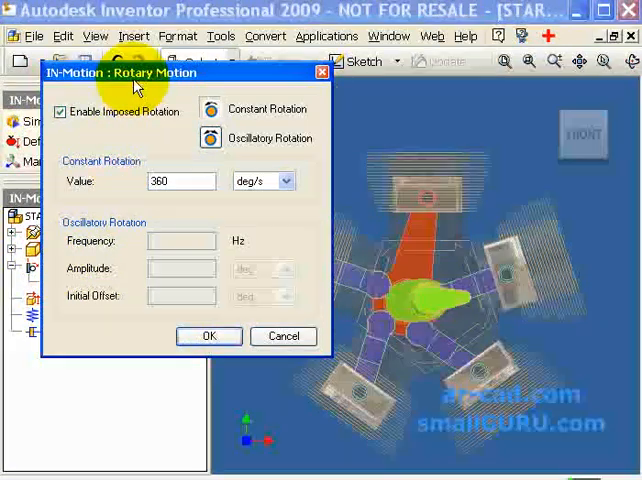
{"action": "left_click", "coordinate": [211, 138]}
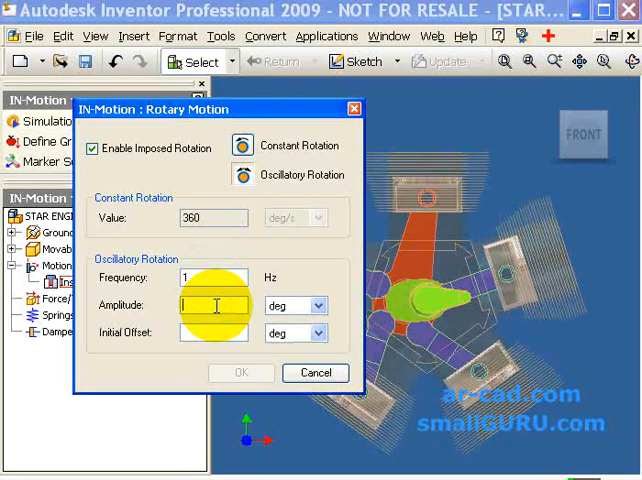
{"action": "type", "text": "180"}
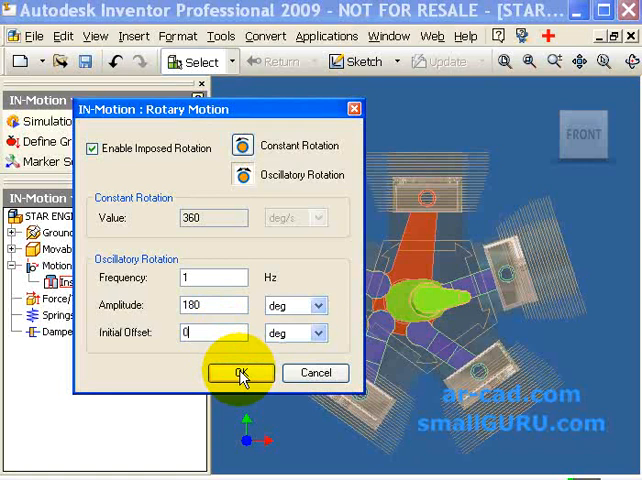
{"action": "left_click", "coordinate": [238, 373]}
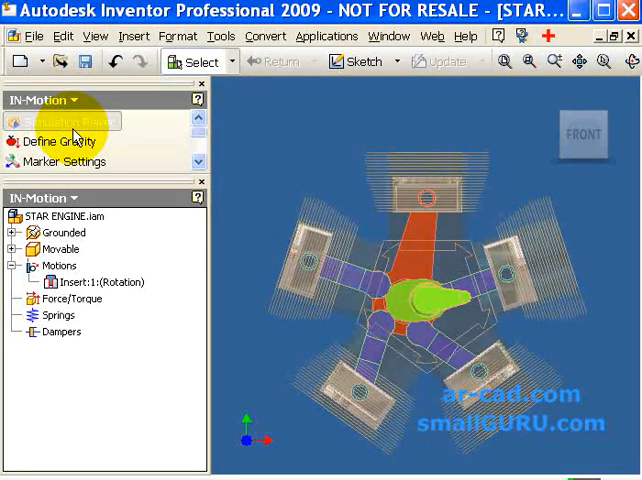
Run the simulation from 0 to 1 s at 0.01 interval using the Simulation Player.
{"action": "left_click", "coordinate": [70, 121]}
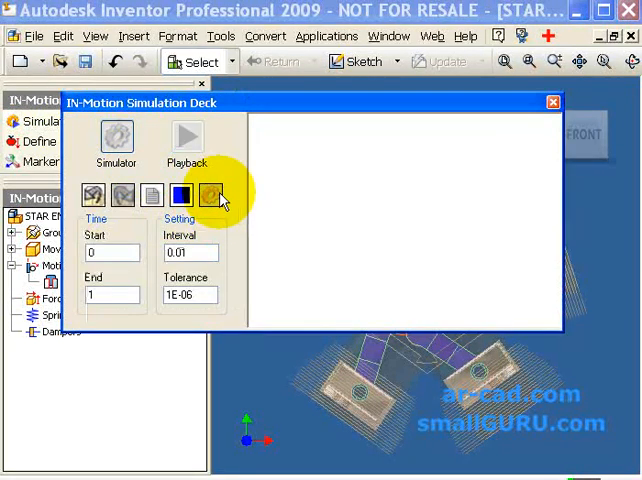
{"action": "left_click", "coordinate": [210, 195]}
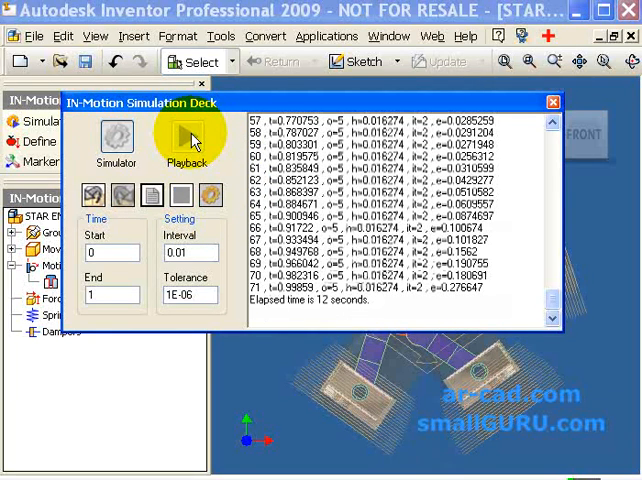
Switch to Playback and play the crank and piston animation, reaching frame 54 at 0.53 s.
{"action": "left_click", "coordinate": [185, 135]}
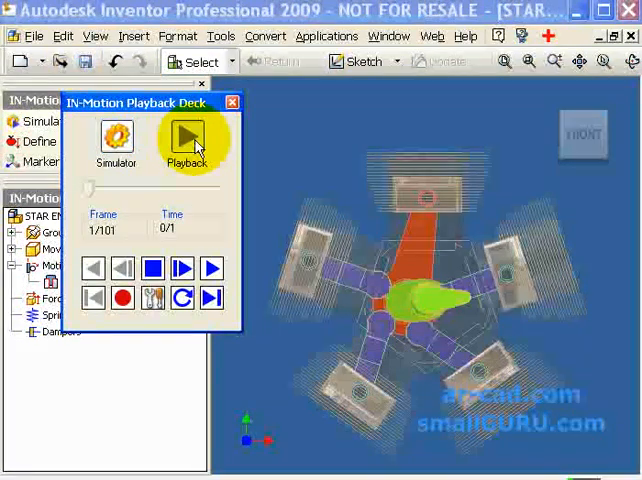
{"action": "left_click", "coordinate": [186, 138]}
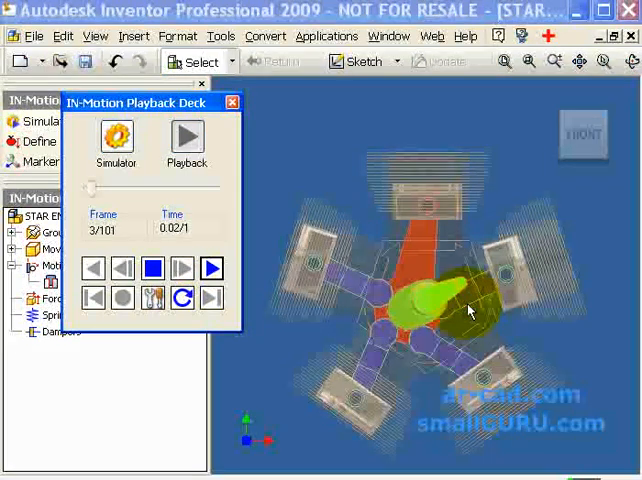
{"action": "left_click", "coordinate": [211, 268]}
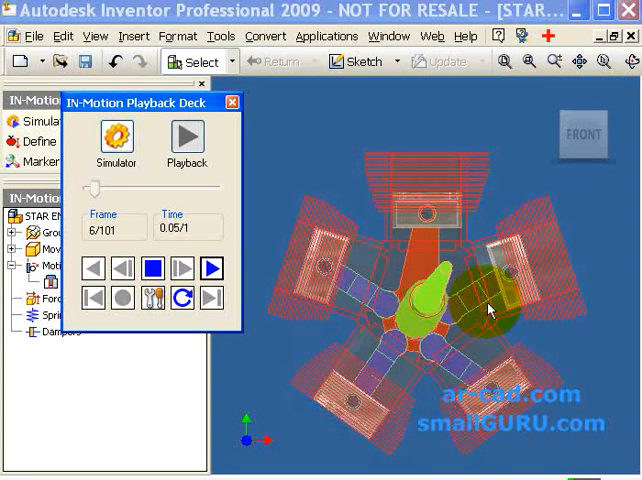
{"action": "left_click", "coordinate": [210, 268]}
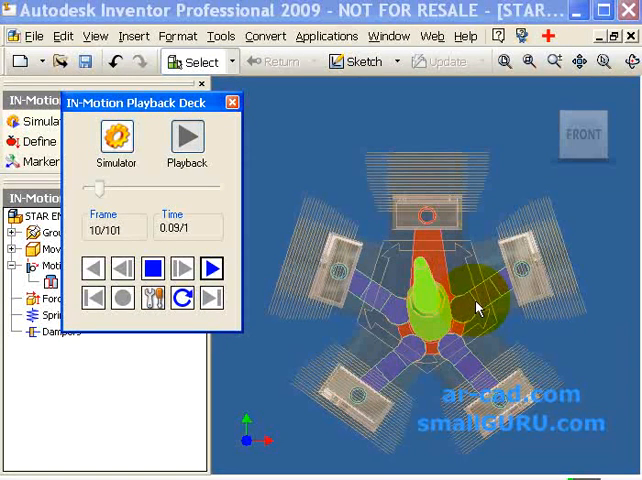
{"action": "left_click", "coordinate": [211, 268]}
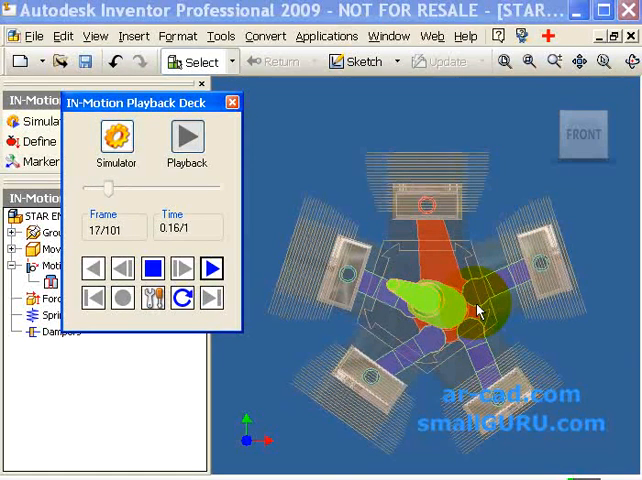
{"action": "left_click", "coordinate": [210, 267]}
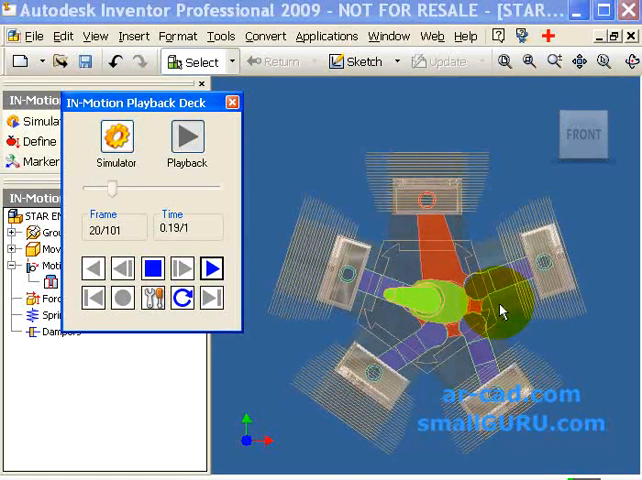
{"action": "left_click", "coordinate": [212, 267]}
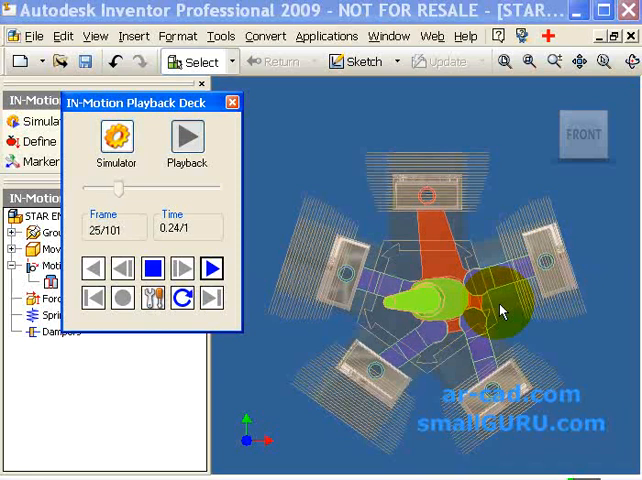
{"action": "left_click", "coordinate": [211, 268]}
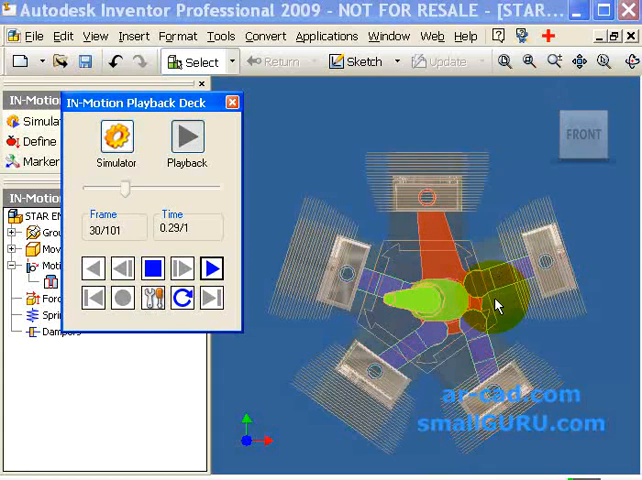
{"action": "left_click", "coordinate": [211, 268]}
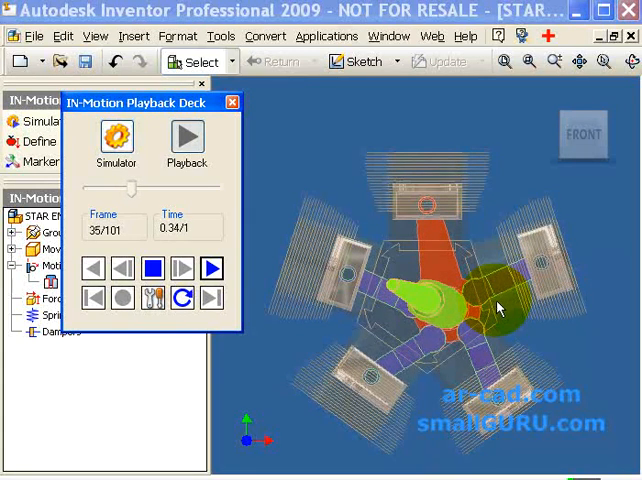
{"action": "left_click", "coordinate": [211, 268]}
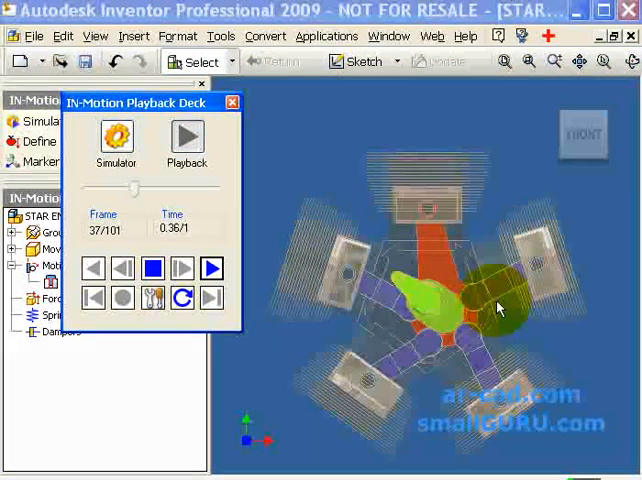
{"action": "left_click", "coordinate": [211, 268]}
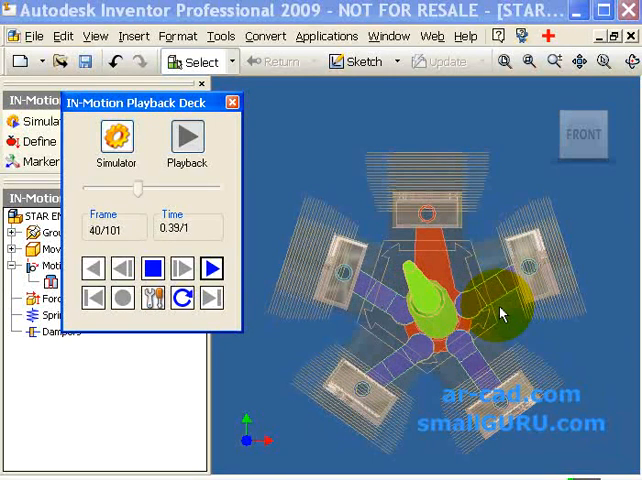
{"action": "left_click", "coordinate": [211, 268]}
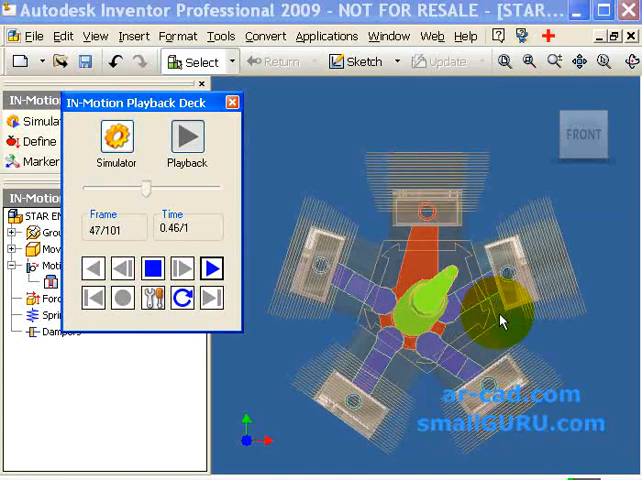
{"action": "left_click", "coordinate": [212, 268]}
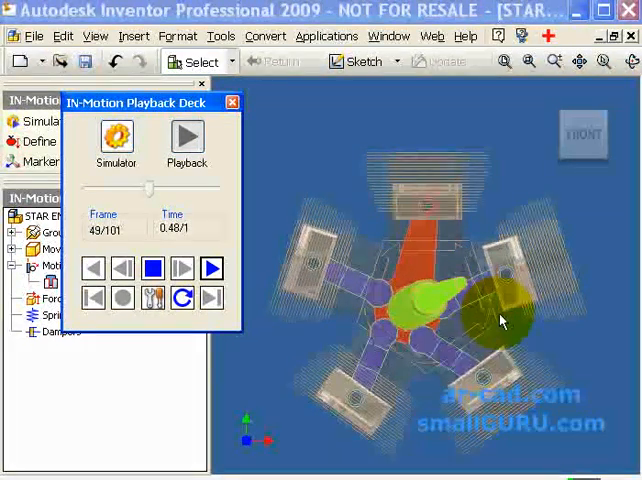
{"action": "left_click", "coordinate": [152, 268]}
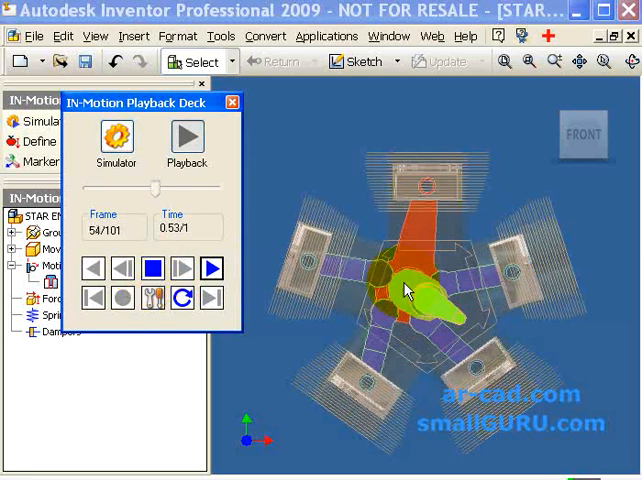
Let playback advance to frame 77 (0.76 s), then stop the animation.
{"action": "left_click", "coordinate": [211, 268]}
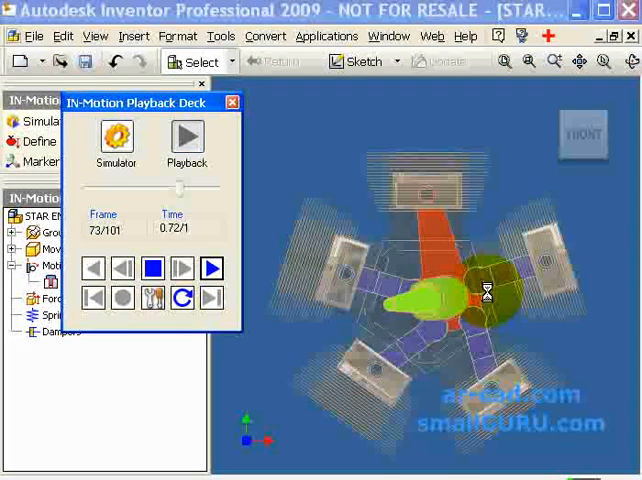
{"action": "left_click", "coordinate": [211, 267]}
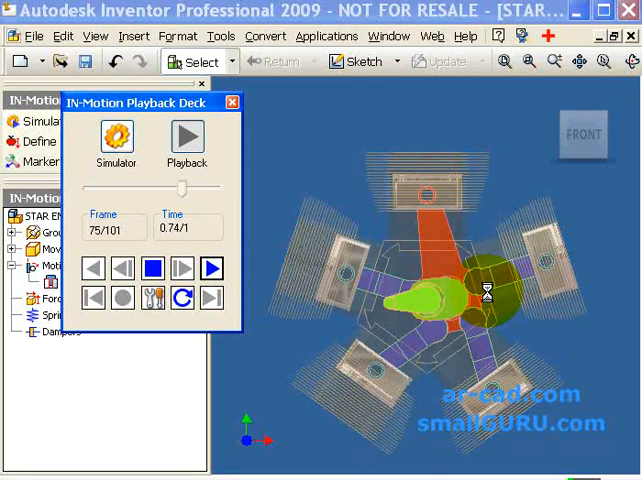
{"action": "left_click", "coordinate": [152, 268]}
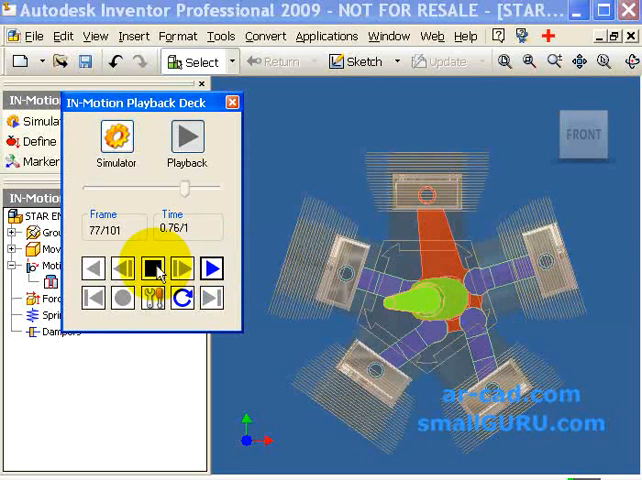